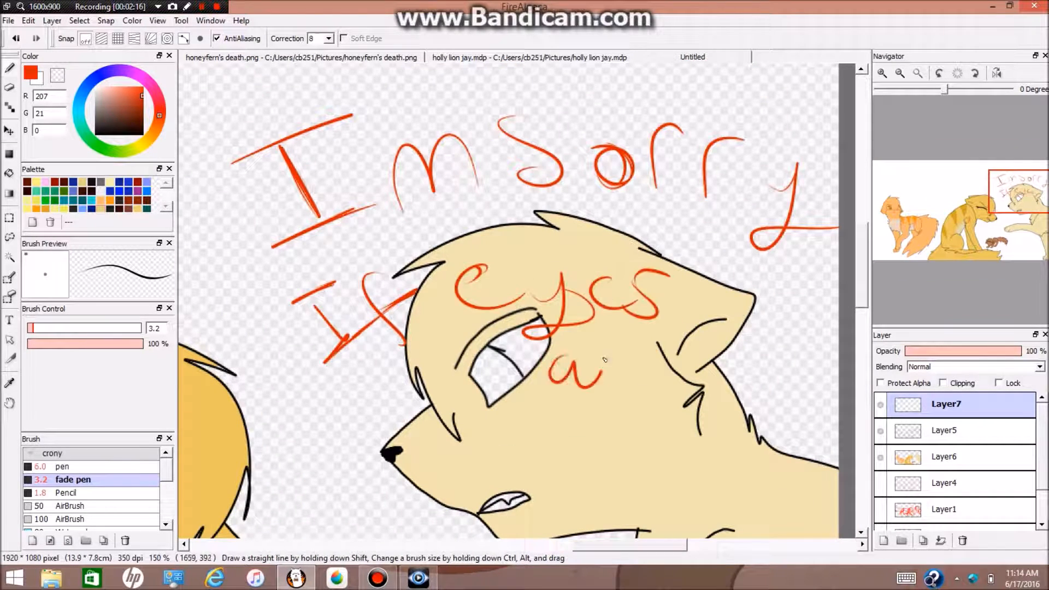
Remove the sketch text and colour the cats, teal sky, green grass and grey rock.
key(ctrl+z)
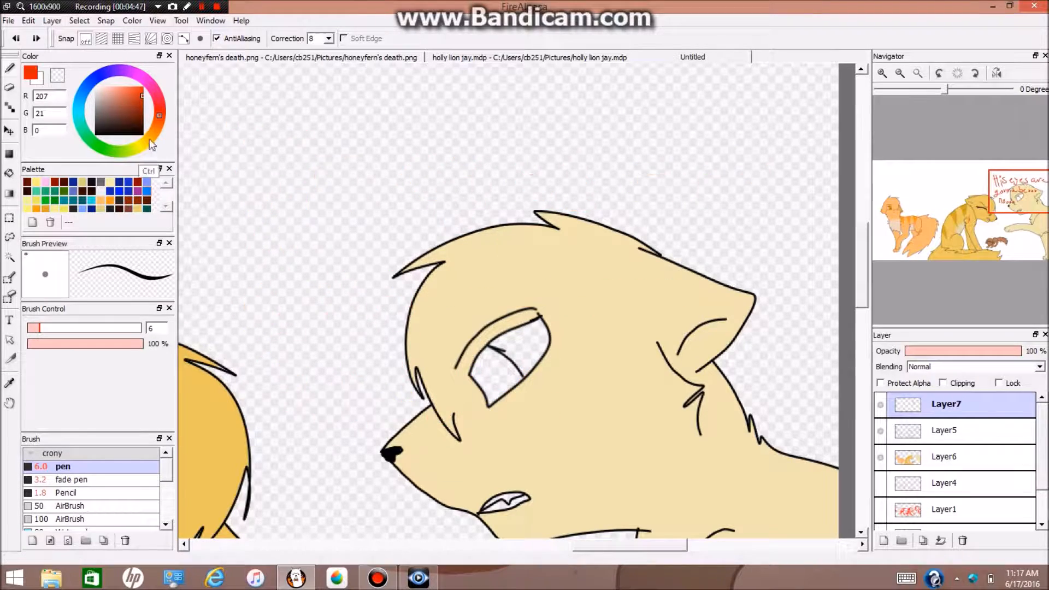
click(945, 456)
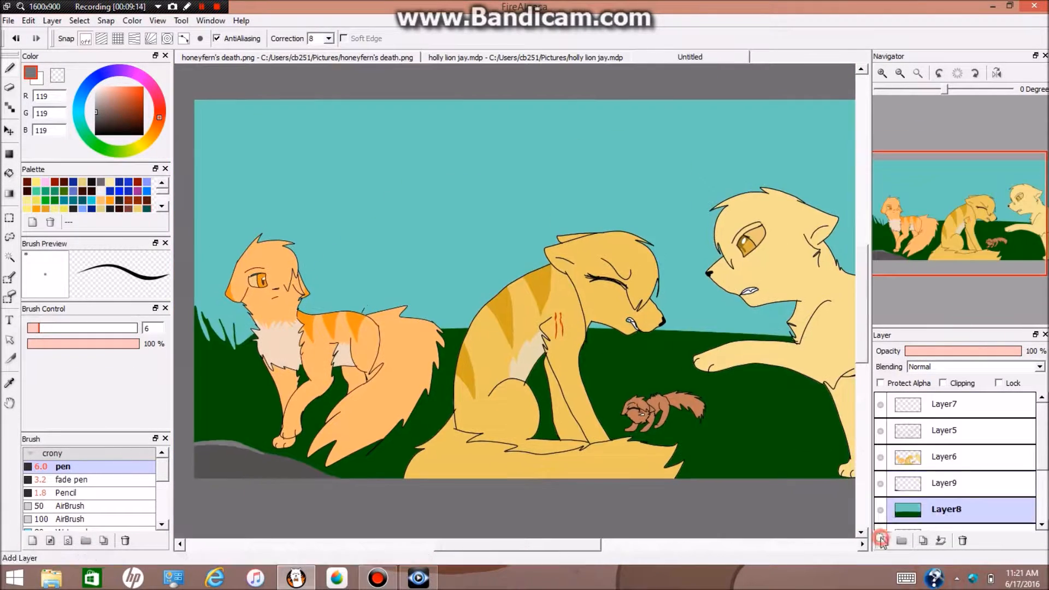
Paint white clouds on a new layer, tidy the cat lineart, and launch MediBang Paint Pro.
click(882, 539)
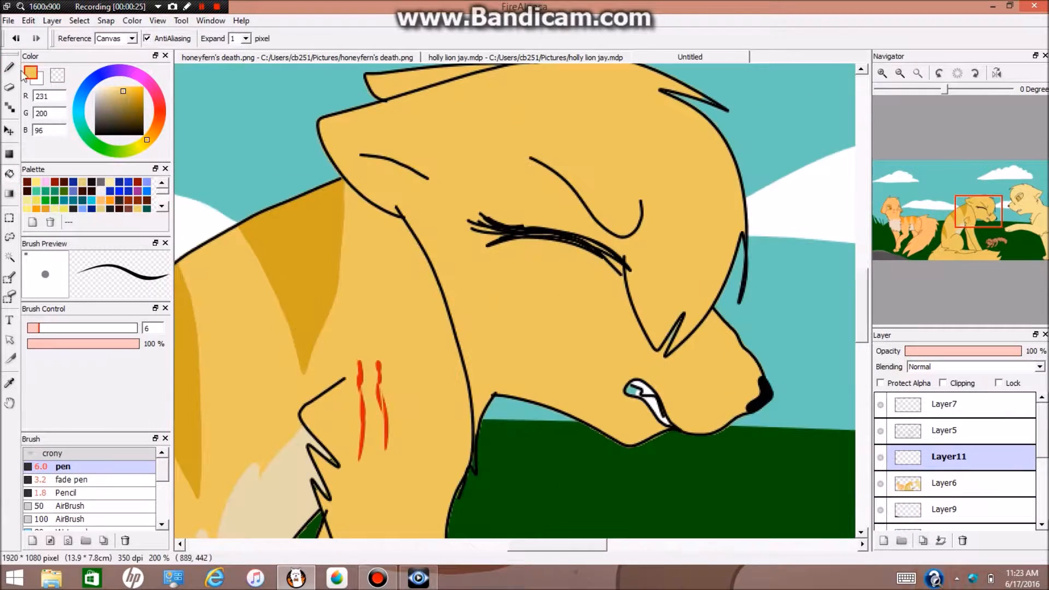
click(9, 67)
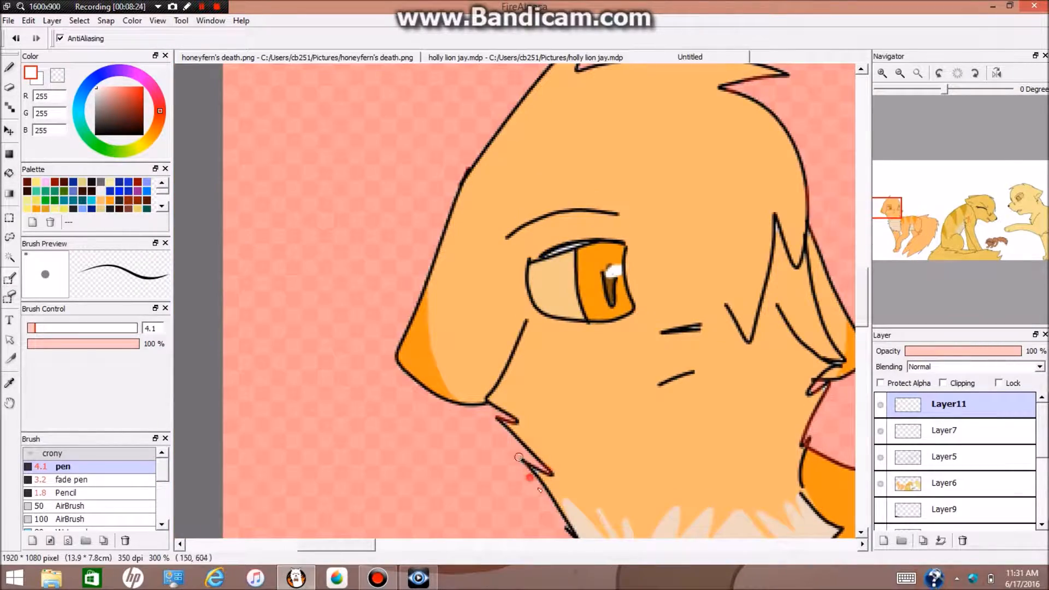
click(899, 73)
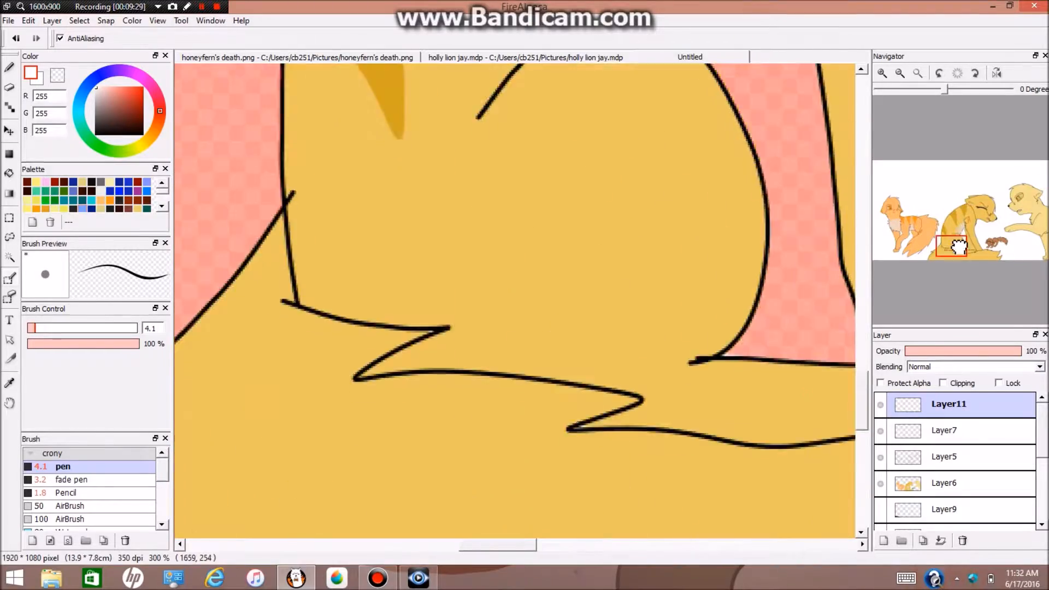
click(898, 72)
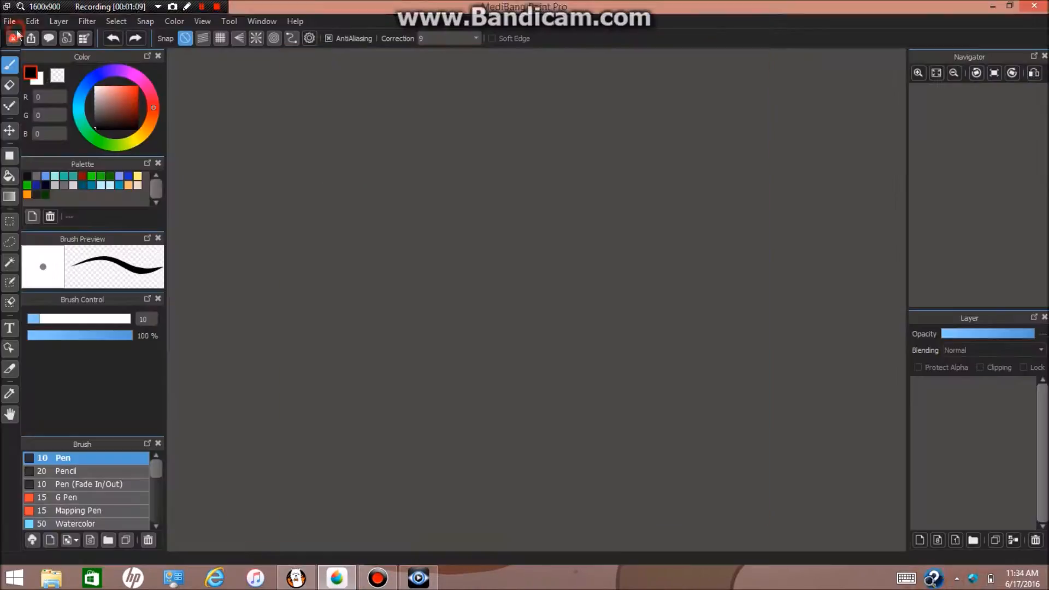
Open redraw.mdp, shade the cats orange on translucent Layer11, and start a 51 Gaussian blur.
click(10, 21)
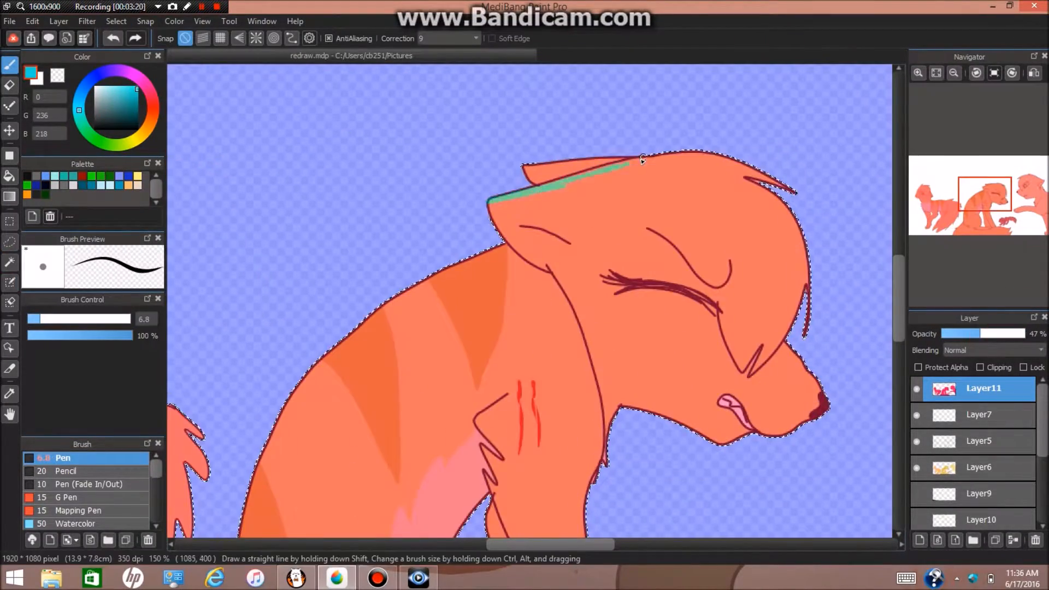
click(919, 540)
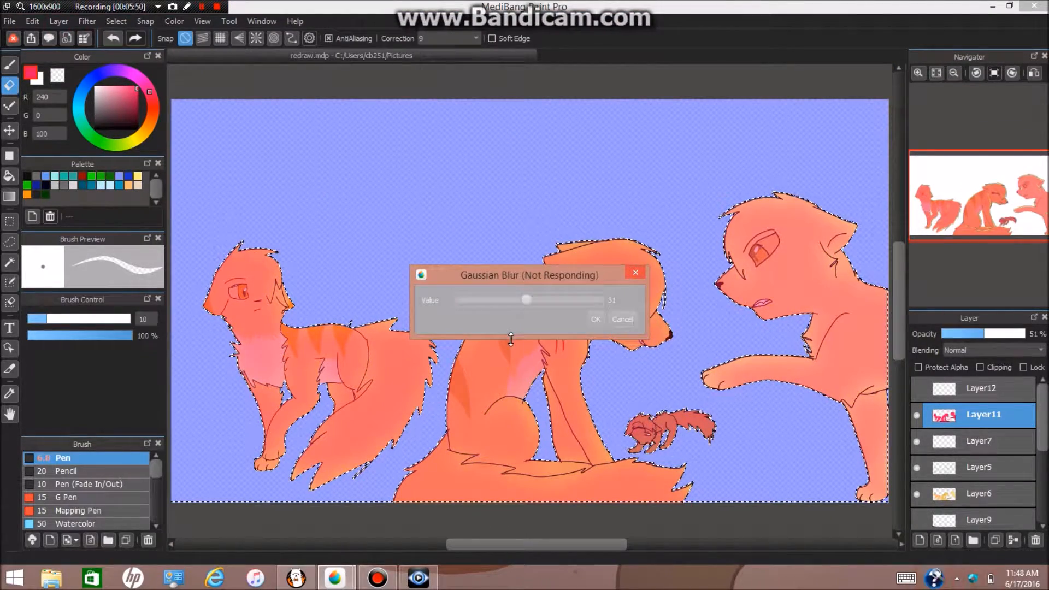
Confirm the blur, then fill the bottom ground band with dark teal on a new layer.
click(594, 318)
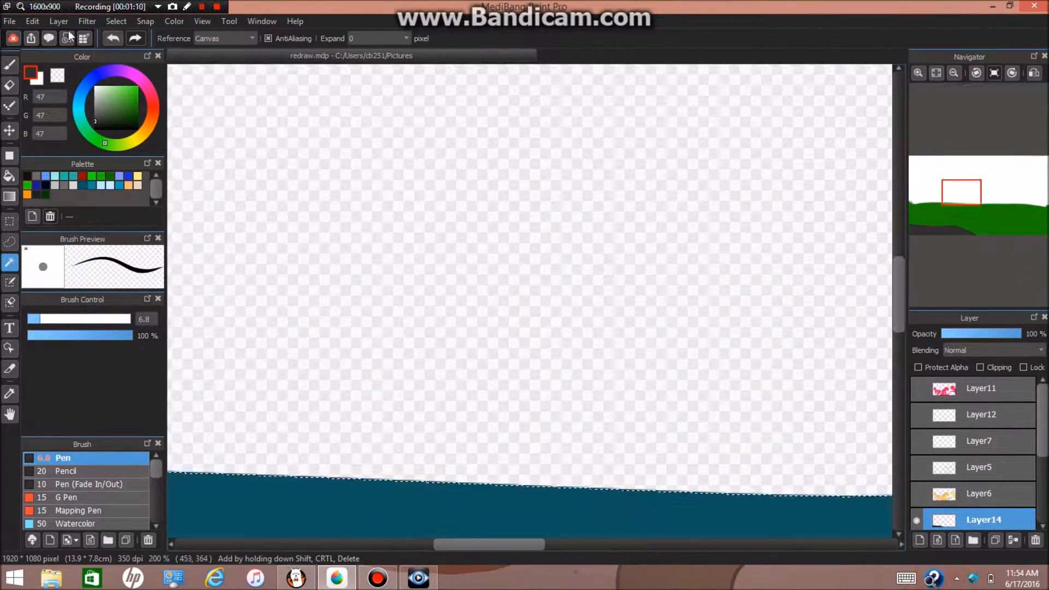
Gaussian-blur the brown and green ground scribbles and add a pink-to-white gradient sky.
click(952, 73)
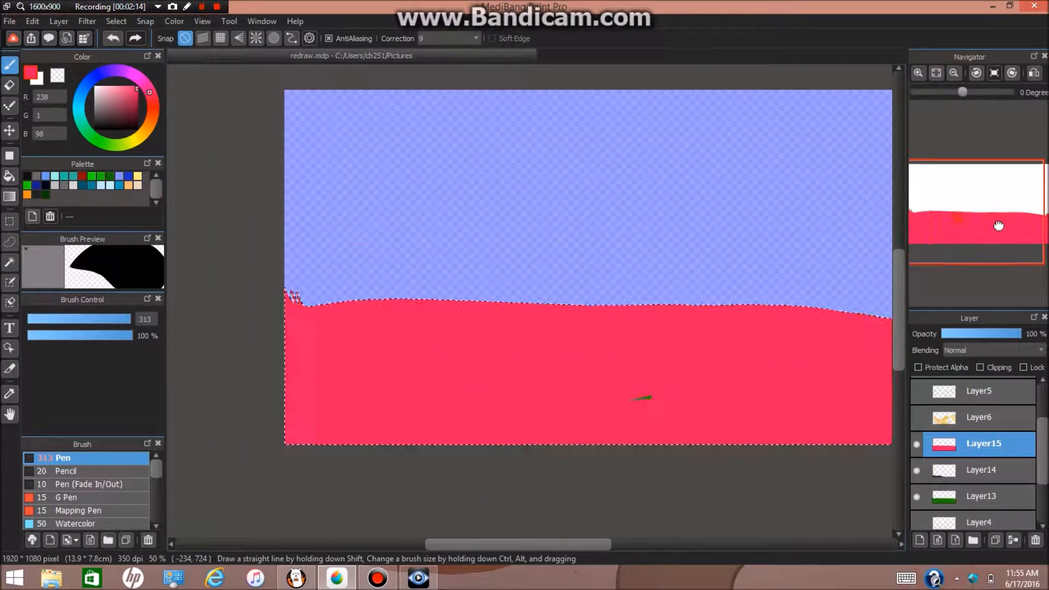
click(935, 72)
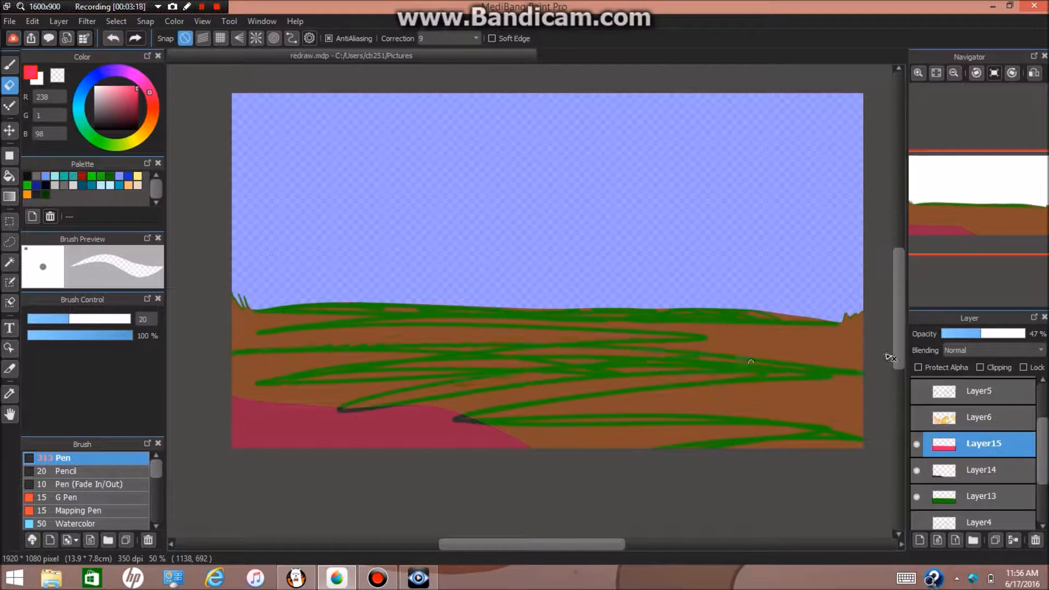
click(86, 21)
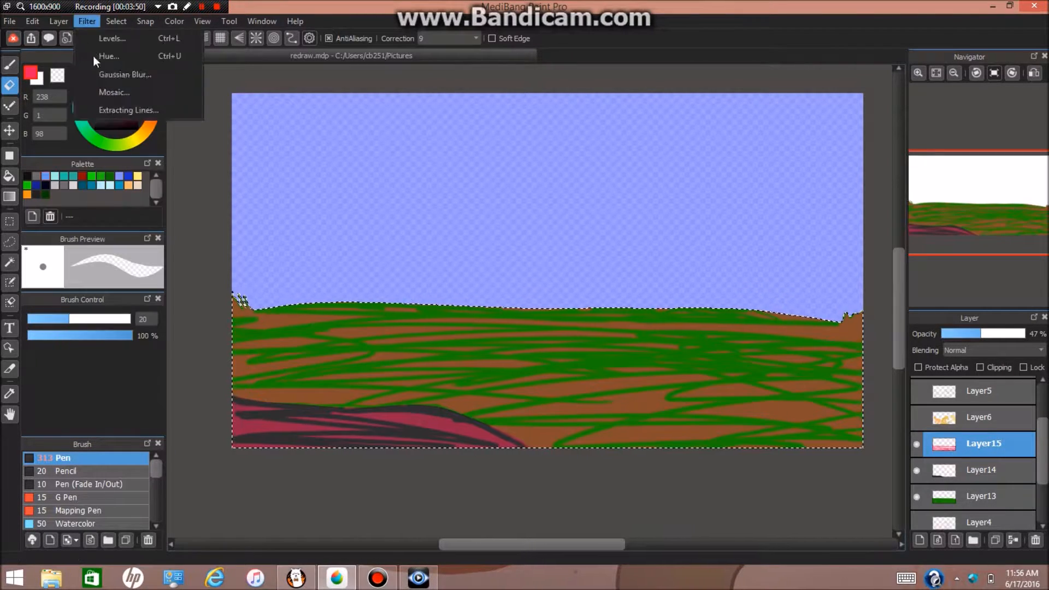
click(125, 74)
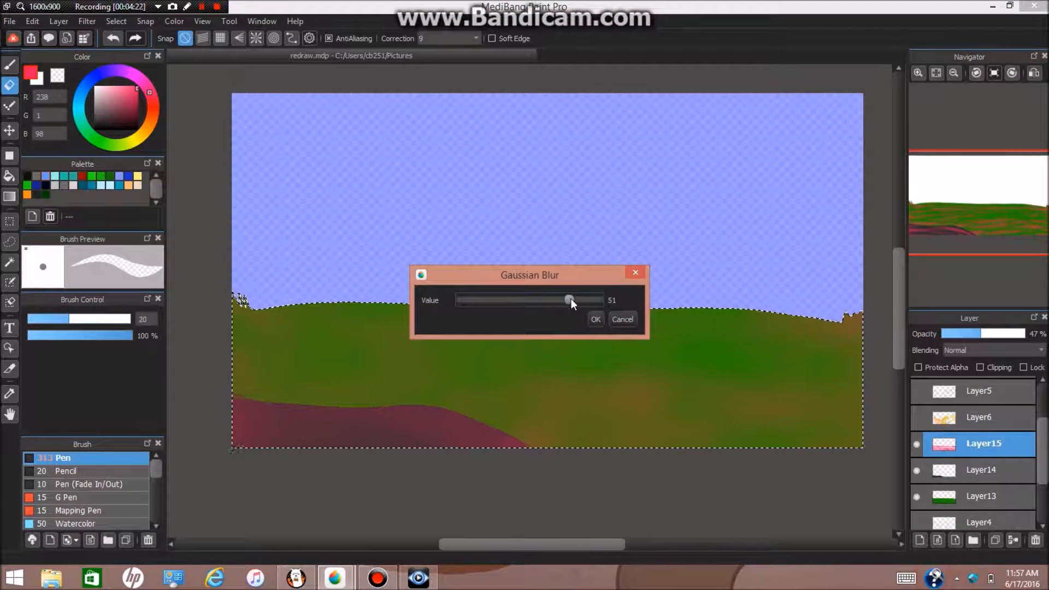
click(594, 319)
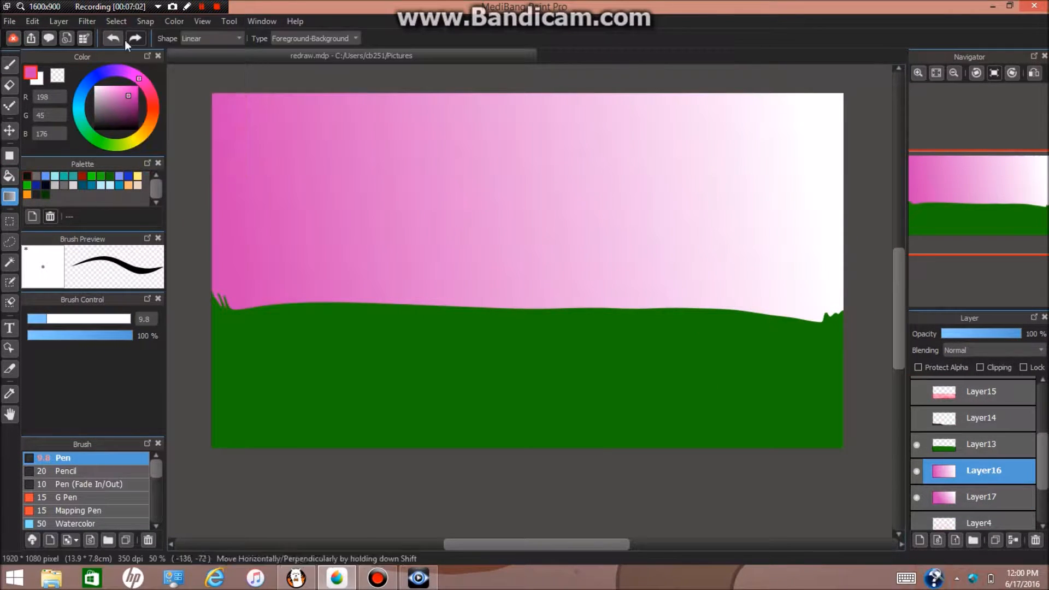
Add gradient layers for a blue-to-pink sky and pink hill over the blurred field.
click(228, 20)
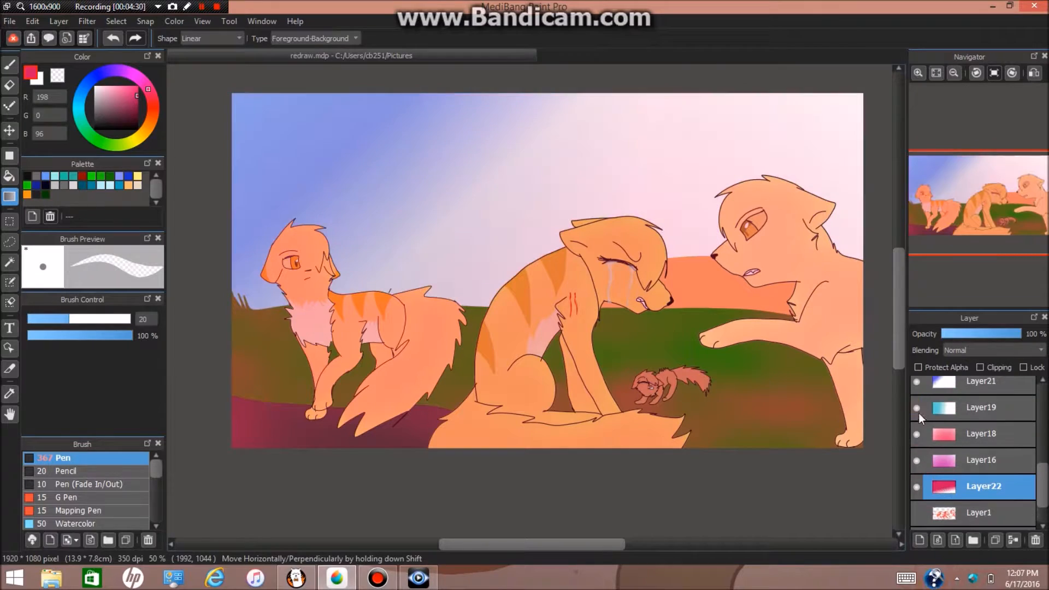
Paint two pink clouds on a new layer and restore the hidden side panels from Window.
click(980, 417)
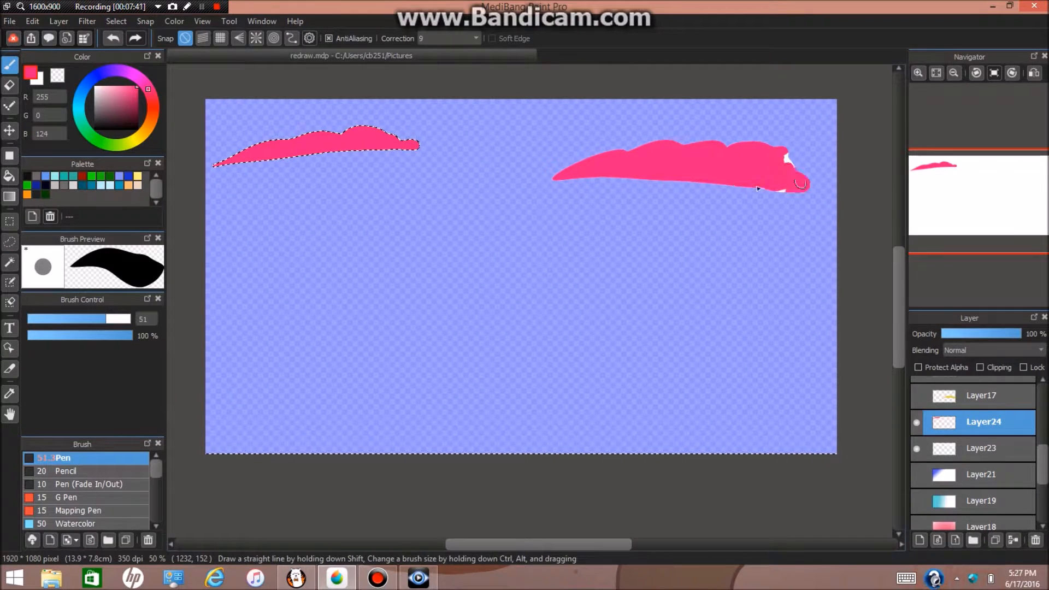
click(262, 20)
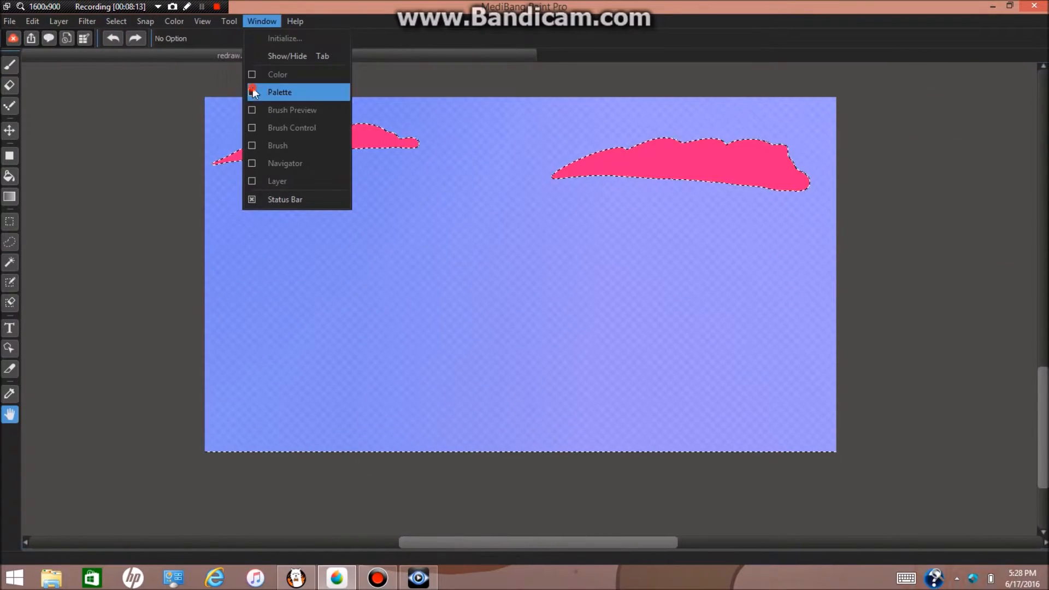
click(279, 92)
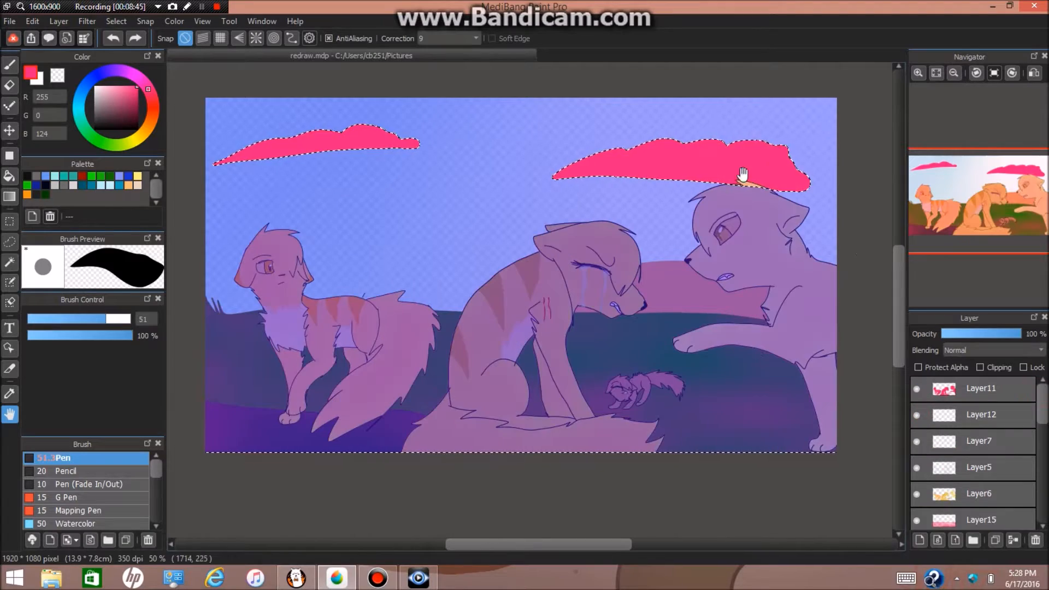